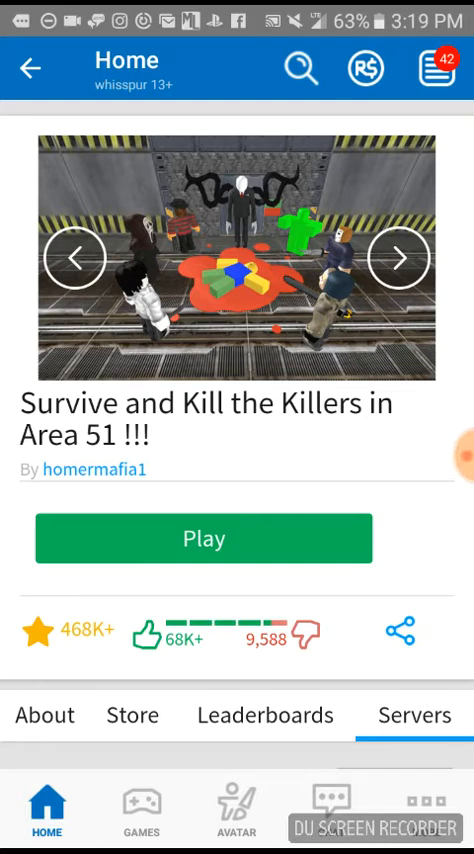
Scroll through the Area 51 game page and join the game via Play
scroll("down", 3)
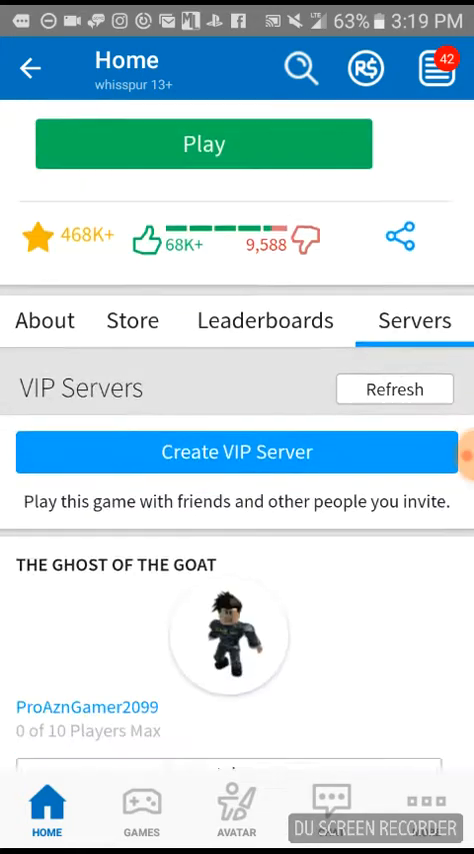
scroll("down", 3)
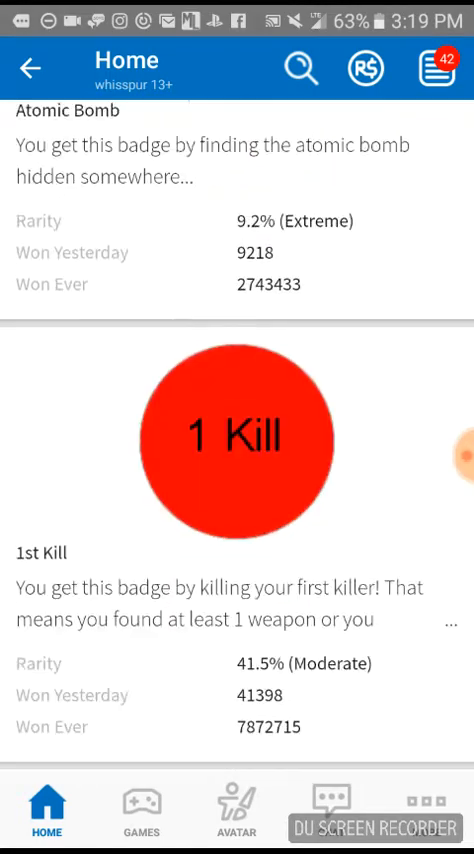
scroll("down", 3)
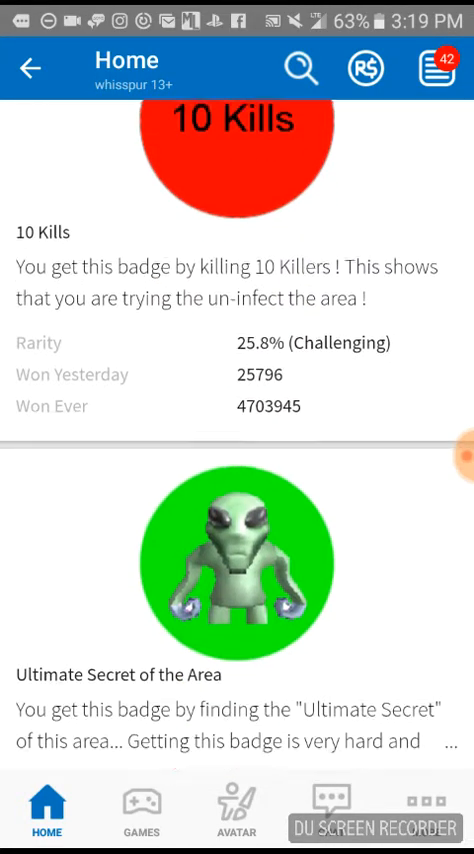
scroll("down", 3)
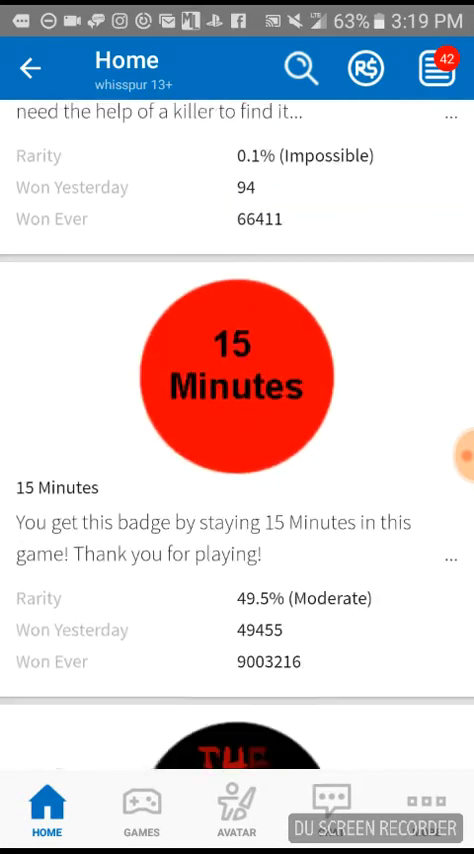
scroll("down", 3)
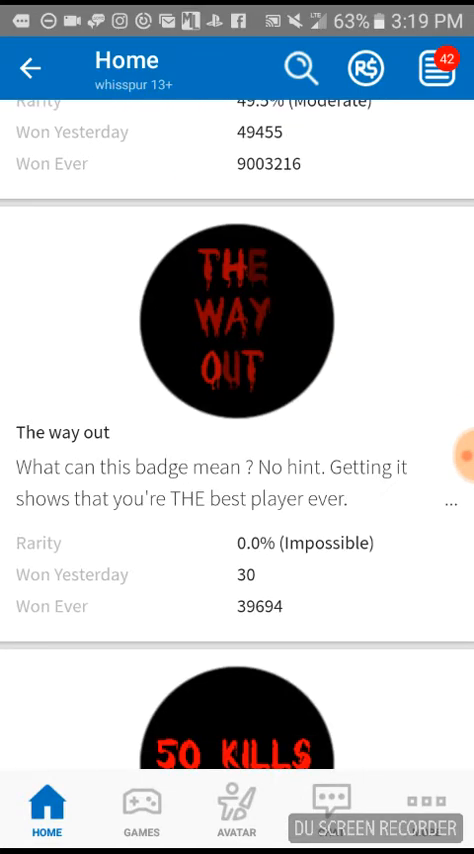
scroll("down", 3)
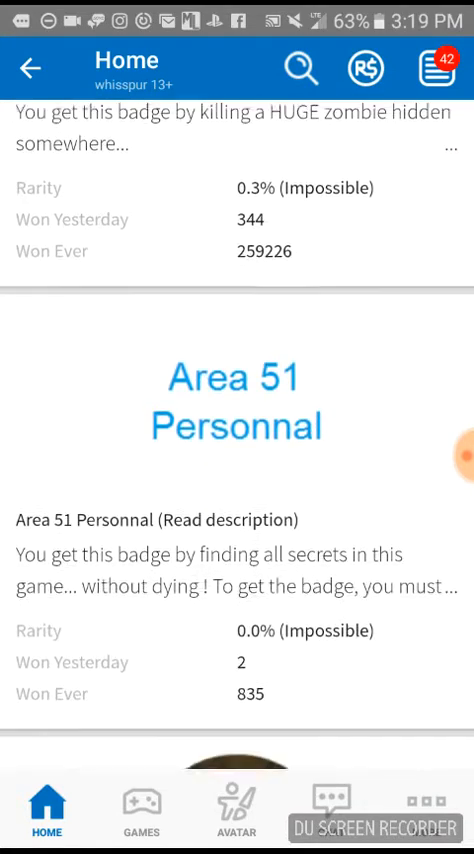
scroll("down", 3)
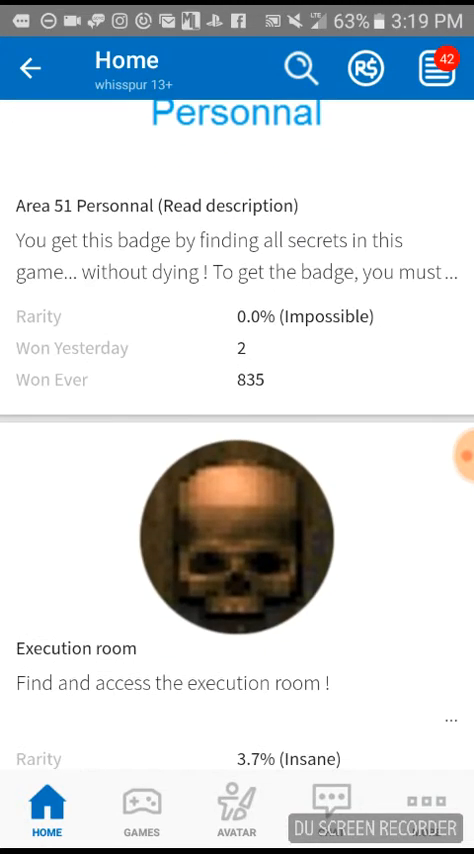
scroll("down", 3)
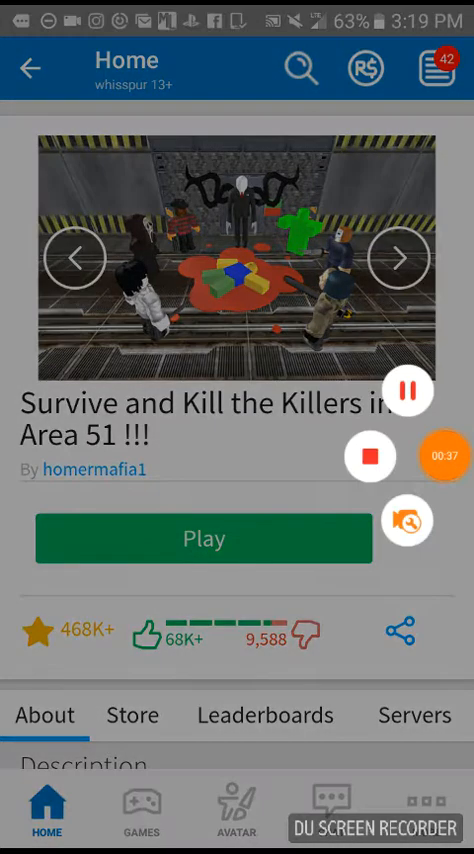
left_click(204, 538)
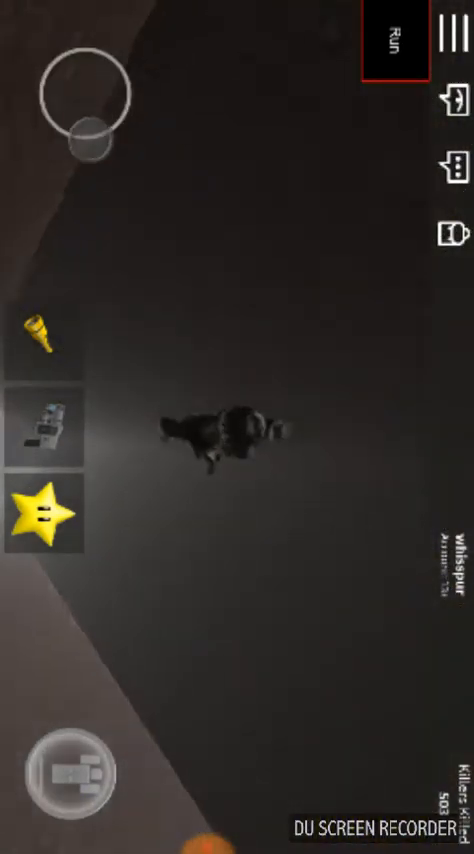
Walk the avatar past crates and walls into the long dark corridor
left_click(394, 32)
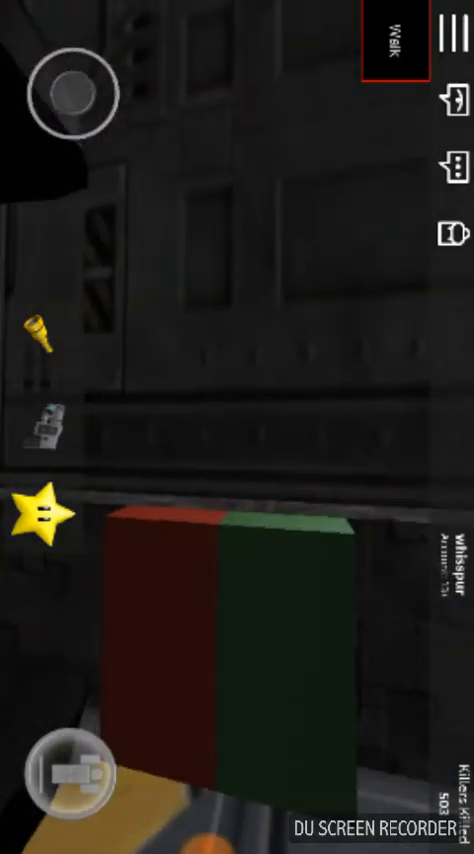
left_click(42, 420)
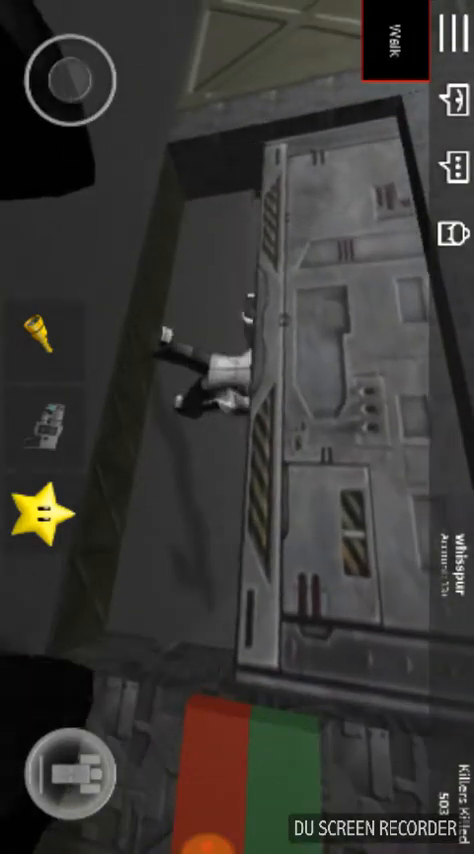
left_click(44, 420)
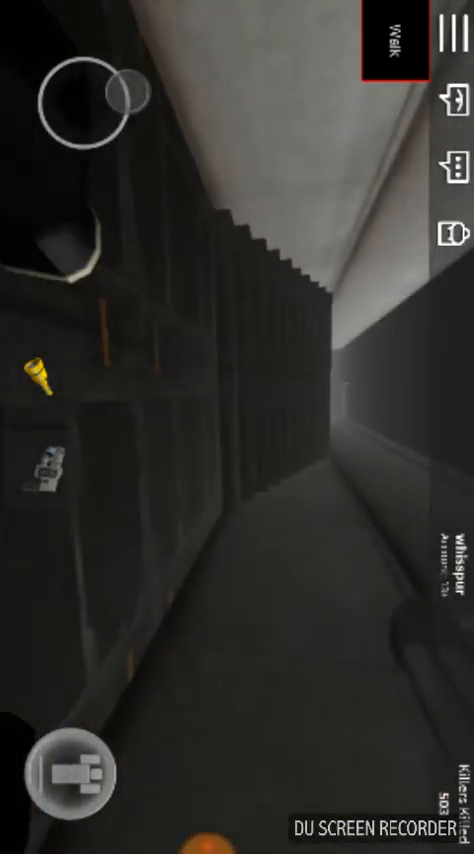
Equip the gun from the inventory bar and reach the grey tiled tunnel
left_click(48, 470)
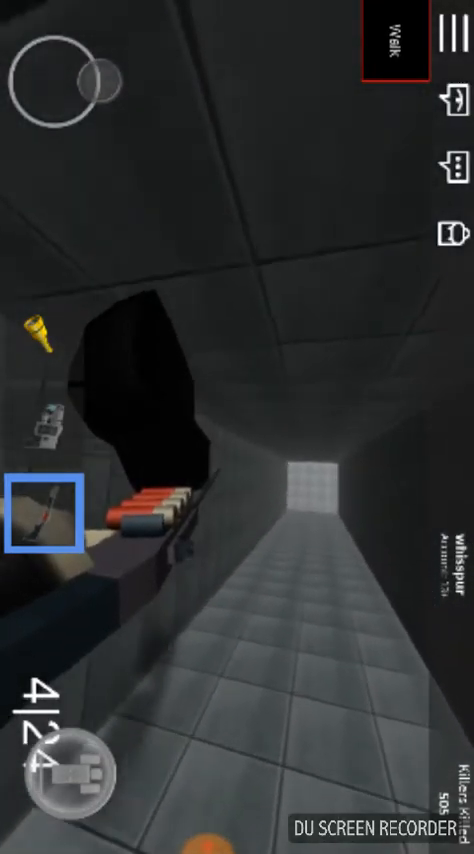
left_click(444, 32)
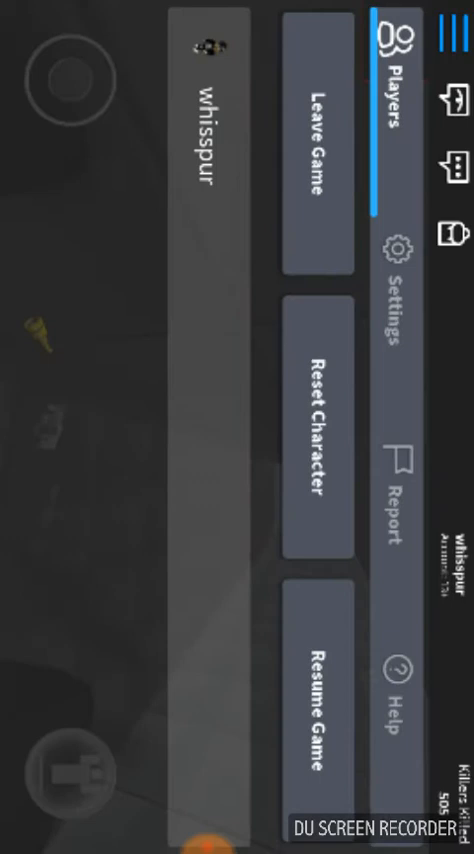
Leave the game session, returning to the Area 51 game page
left_click(322, 422)
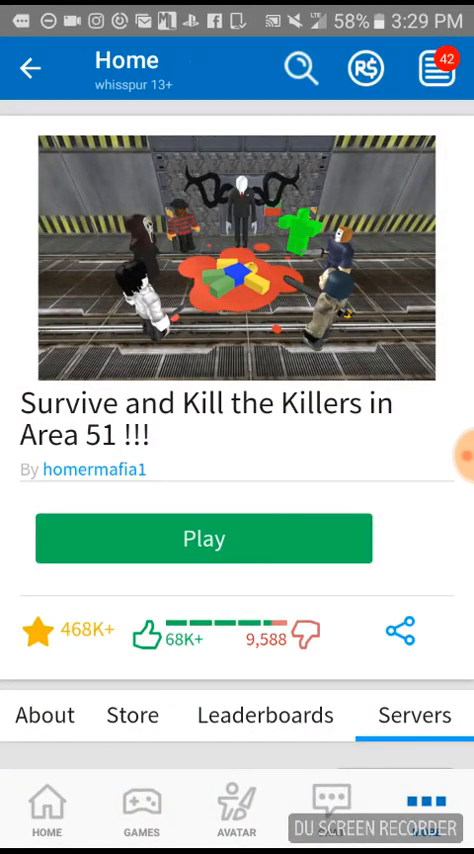
Show the About details and view the owned 'The way out' badge
left_click(46, 810)
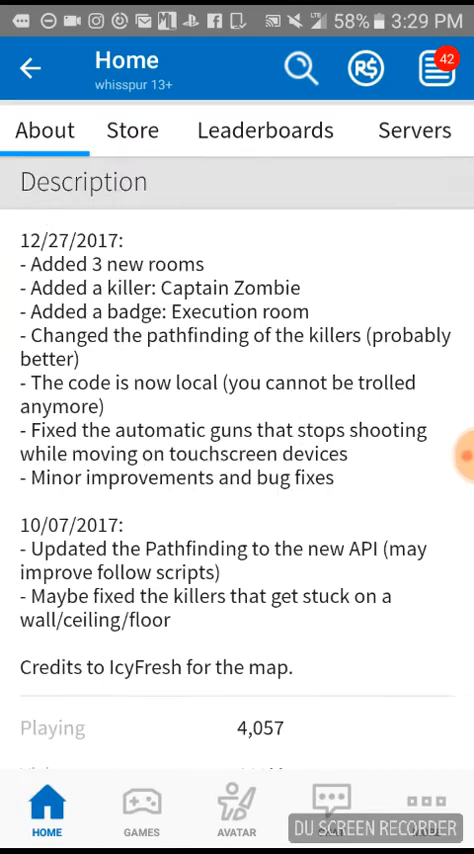
scroll("down", 3)
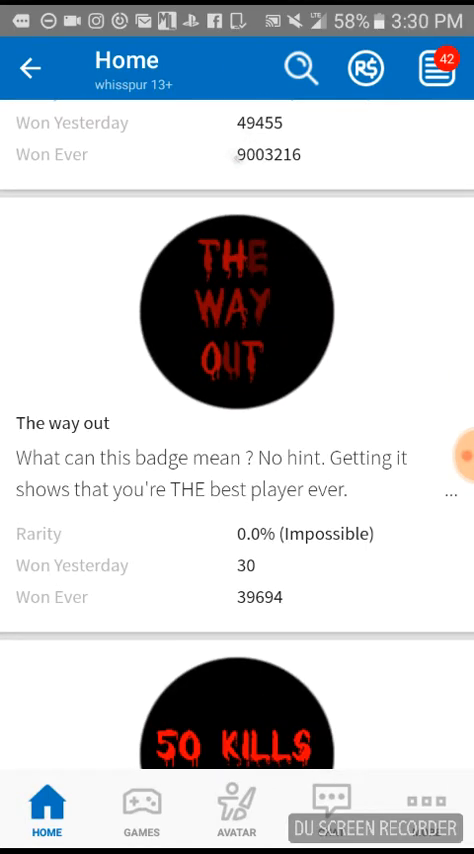
left_click(236, 308)
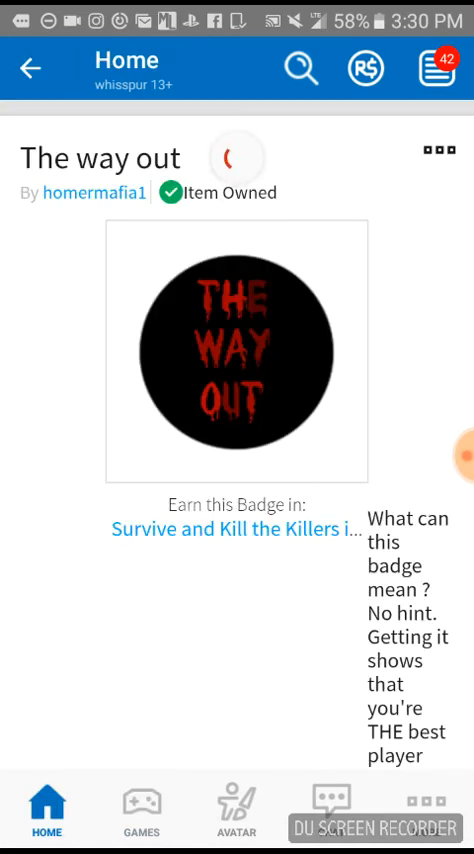
Return to the game page and scroll to its About description and update notes
left_click(236, 524)
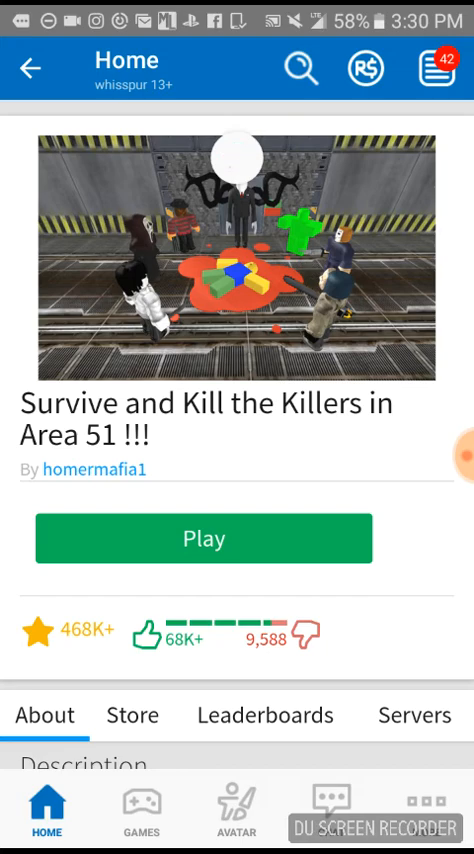
scroll("down", 3)
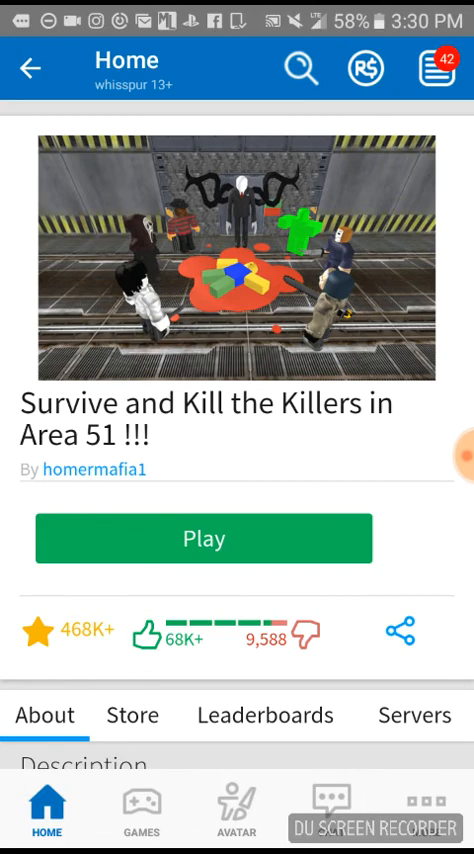
scroll("down", 3)
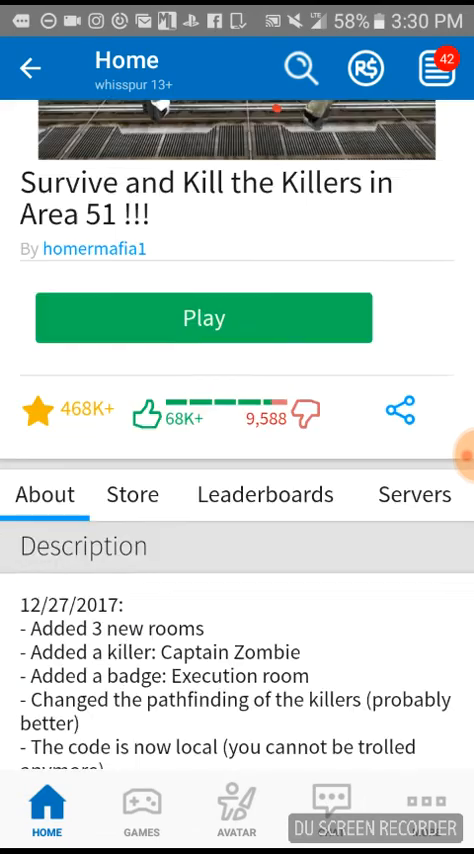